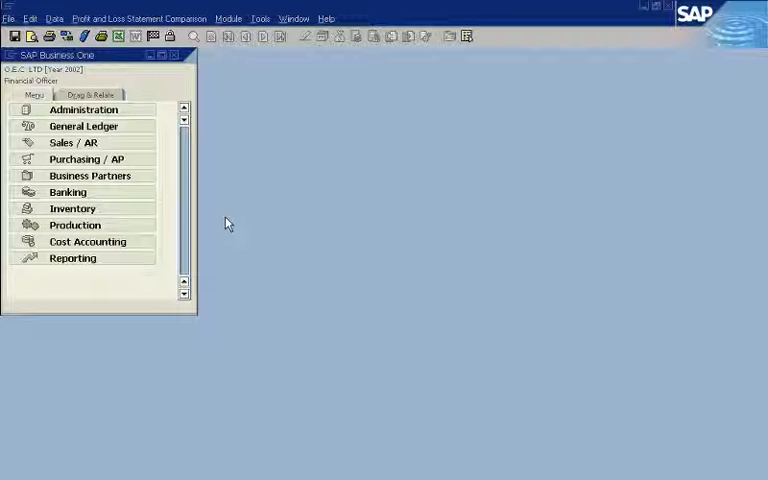
Open the Comparative Profit and Loss Statement criteria from Reports > Comparison Reports
left_click(72, 258)
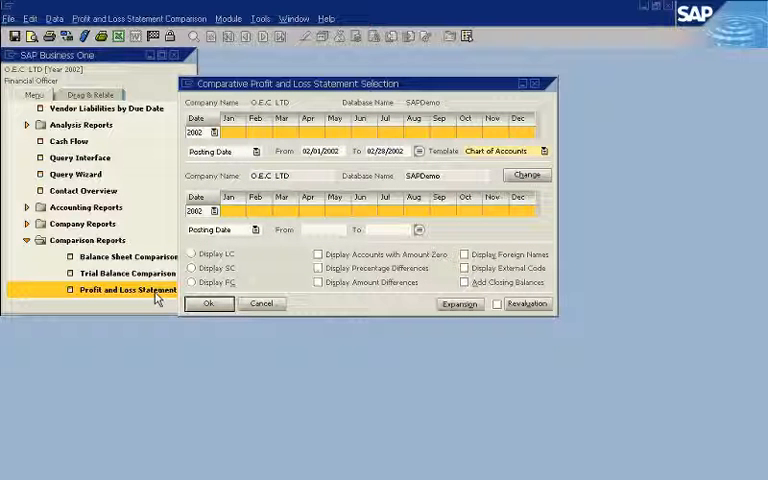
Enable percentage and amount differences between the two periods, displayed in local currency
left_click(322, 228)
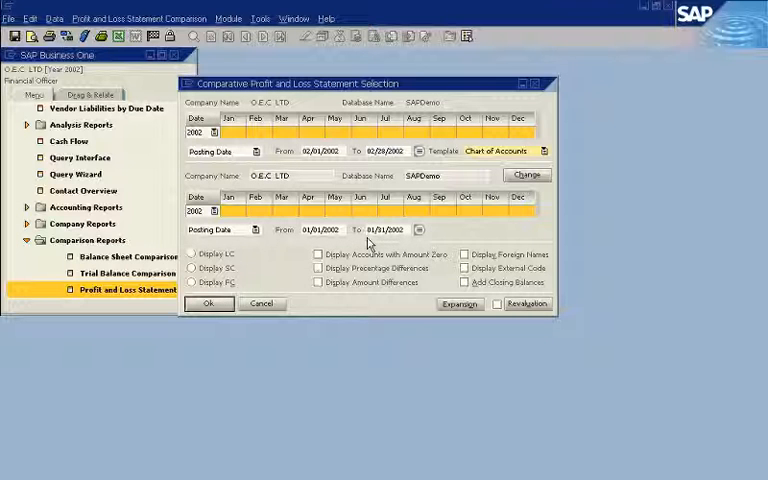
left_click(318, 268)
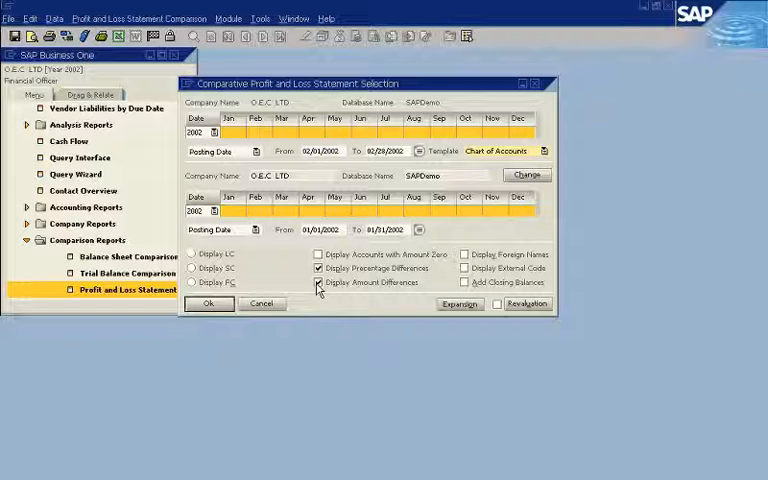
left_click(320, 282)
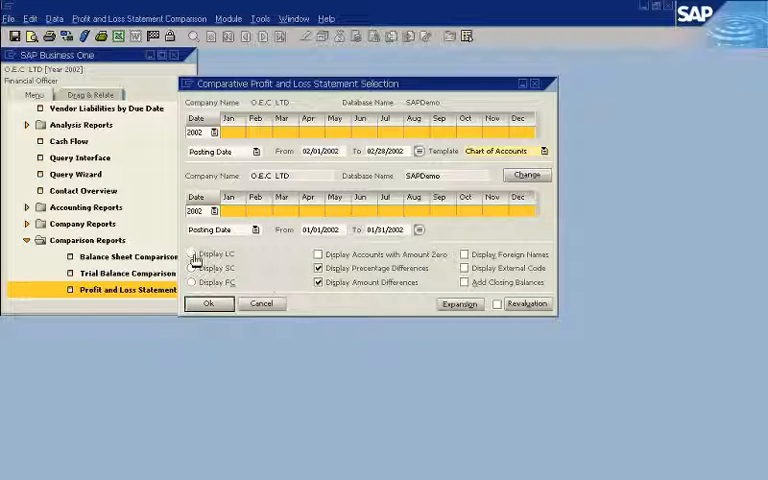
left_click(192, 254)
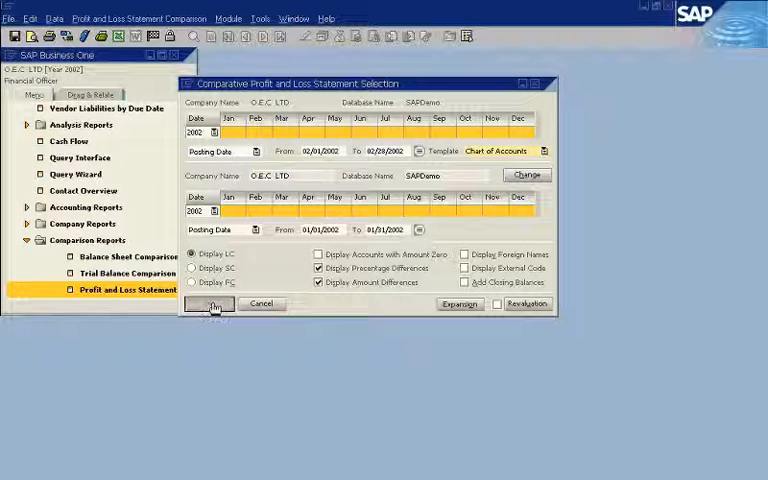
Run the comparison and expand it level by level down to individual sales revenue accounts
left_click(210, 304)
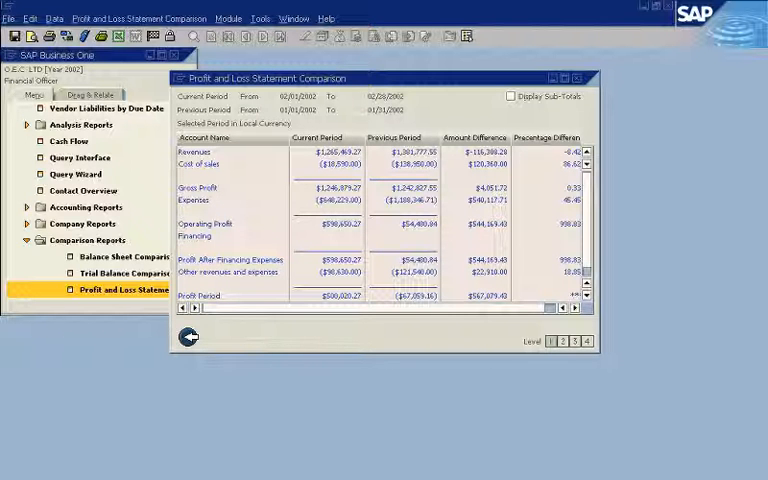
left_click(576, 342)
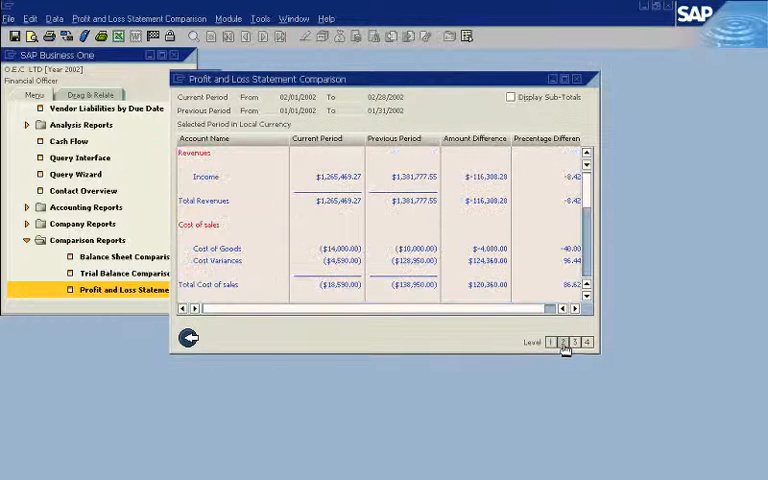
left_click(588, 342)
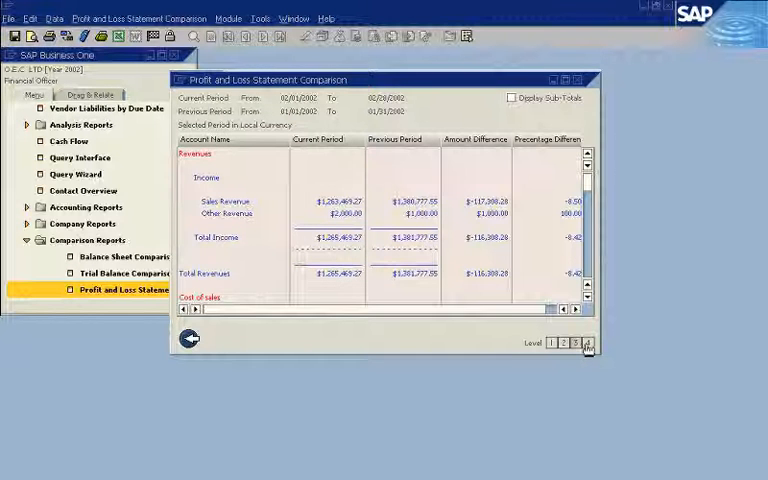
left_click(588, 344)
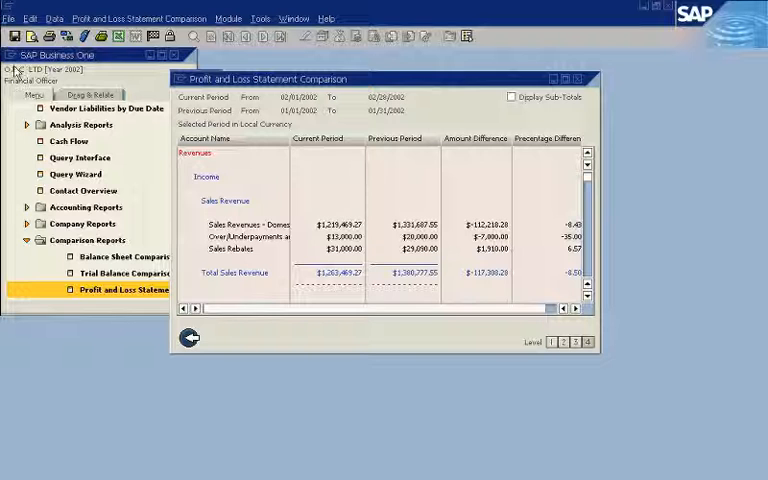
Send the report by e-mail via File > Send with a note to check the attached report
left_click(8, 18)
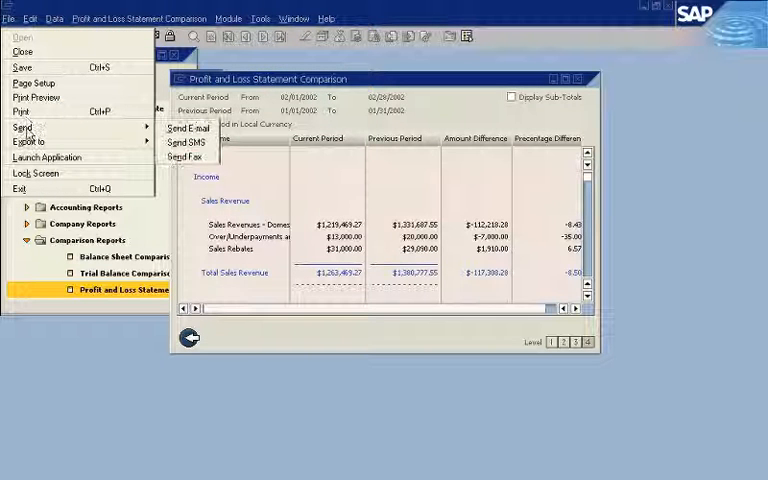
left_click(188, 128)
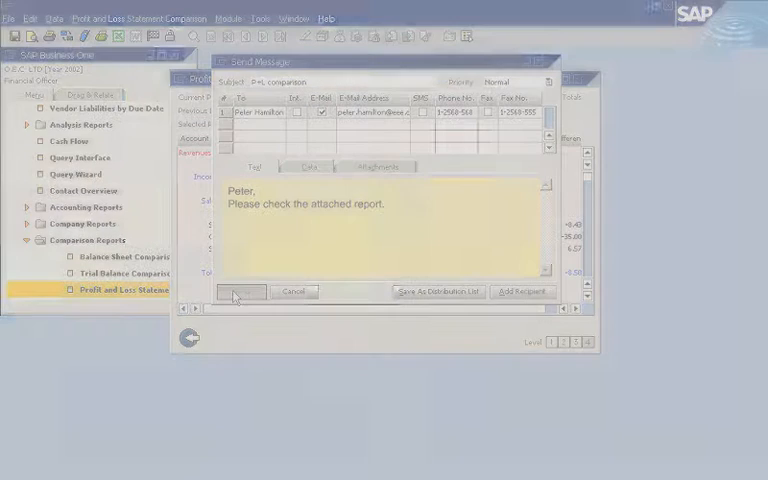
left_click(236, 292)
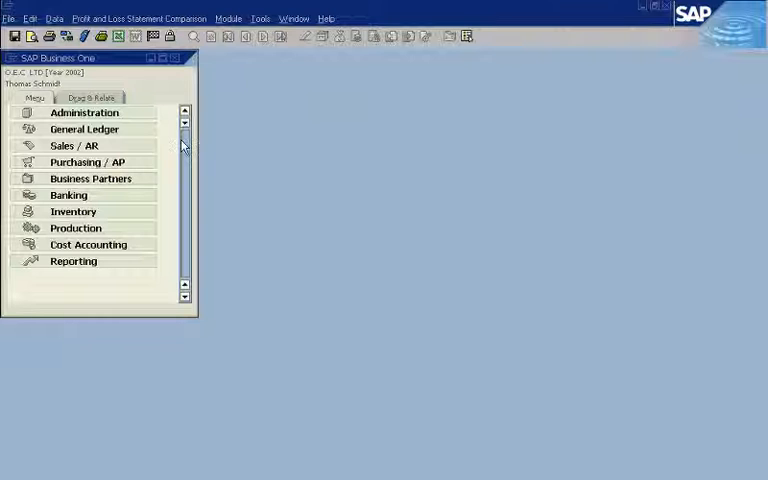
Add the purchase order from Purchasing and submit it for approval with a release remark
left_click(80, 178)
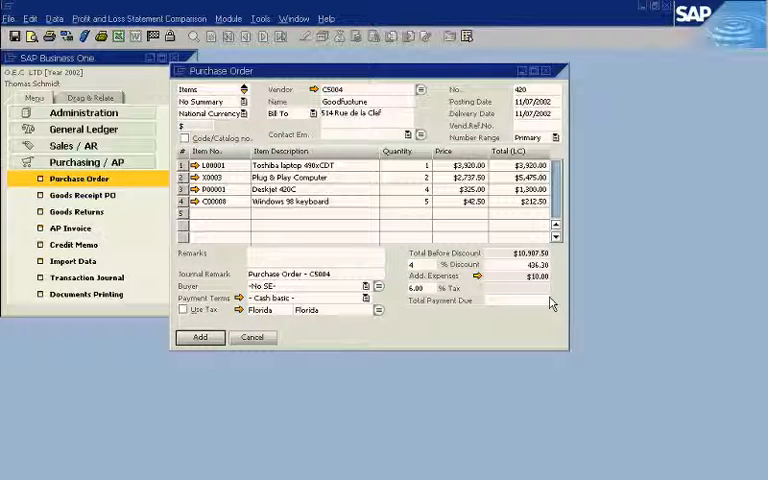
left_click(200, 336)
type("Please release this order.")
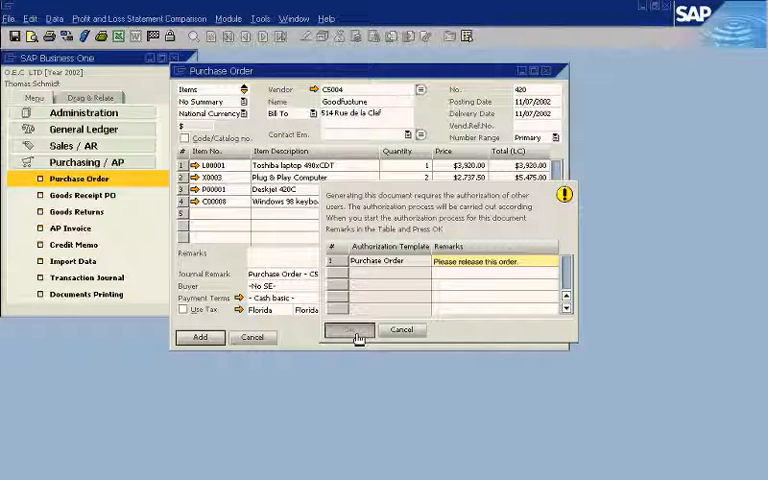
left_click(350, 330)
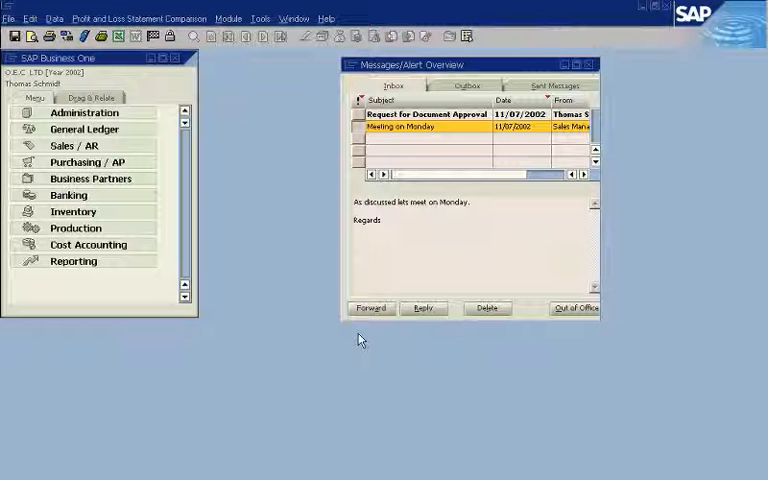
mouse_move(394, 220)
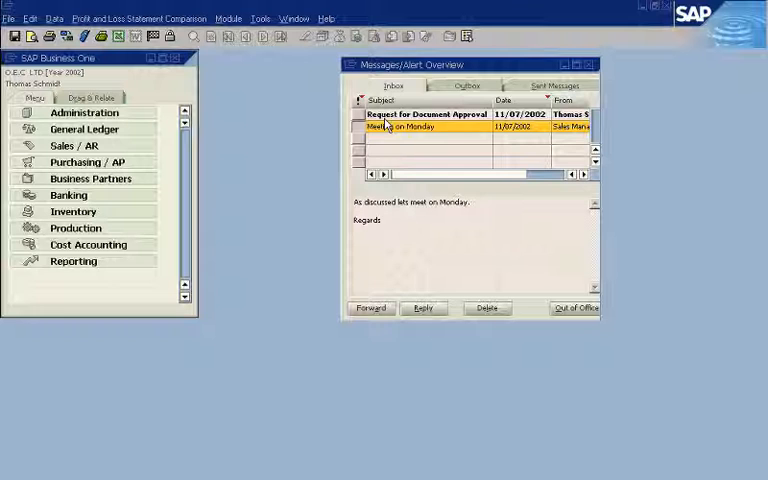
Open the Request for Document Approval message and view its Details showing the draft purchase order
double_click(420, 116)
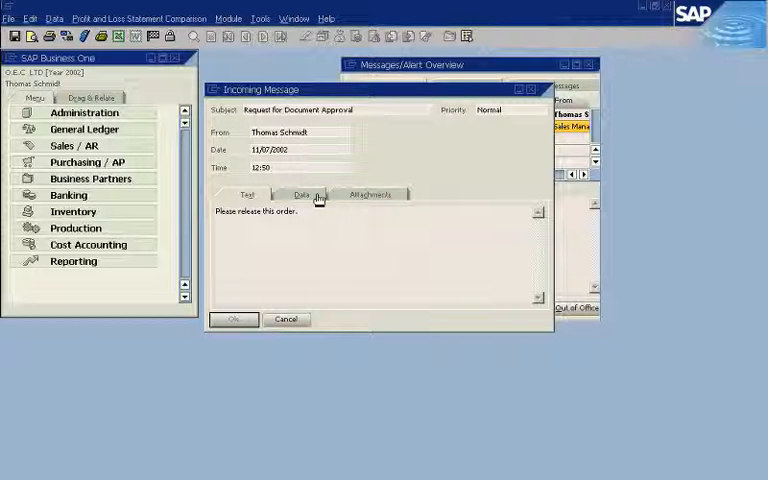
left_click(302, 192)
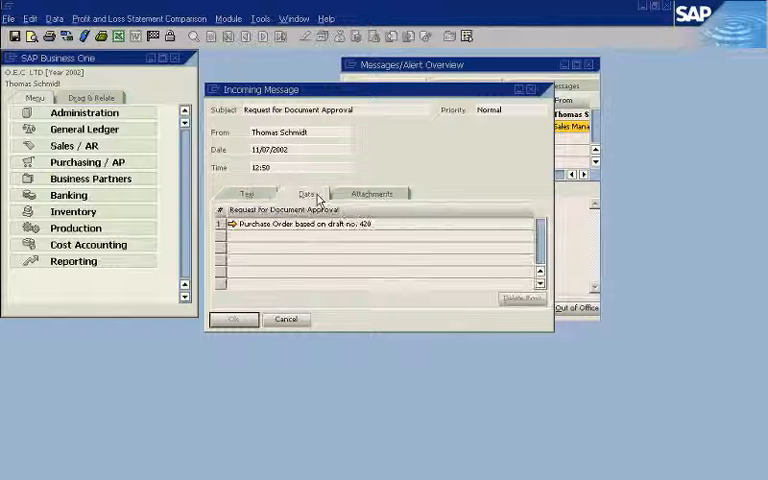